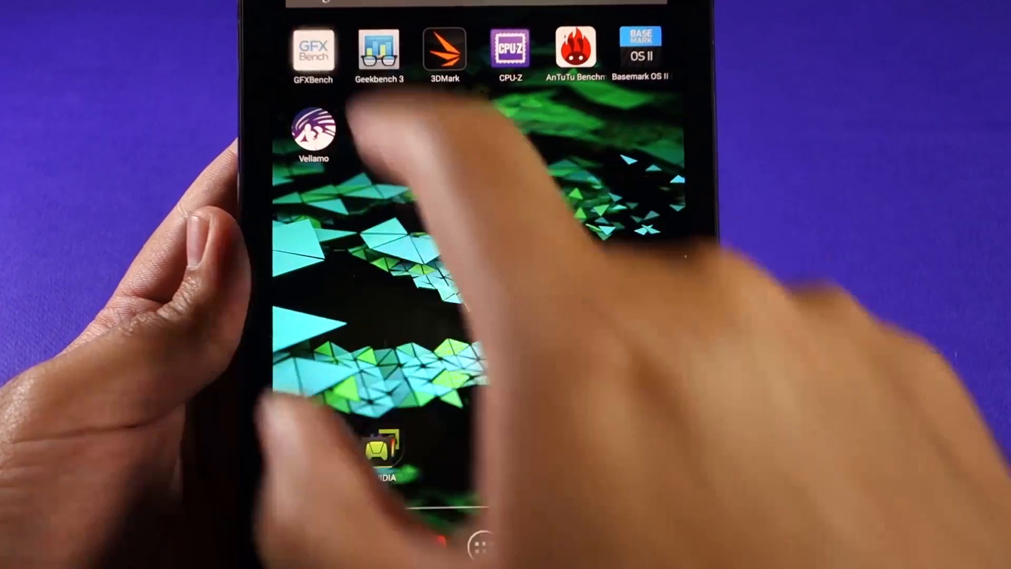
- Launch the GFXBench benchmark from the home screen
left_click(314, 49)
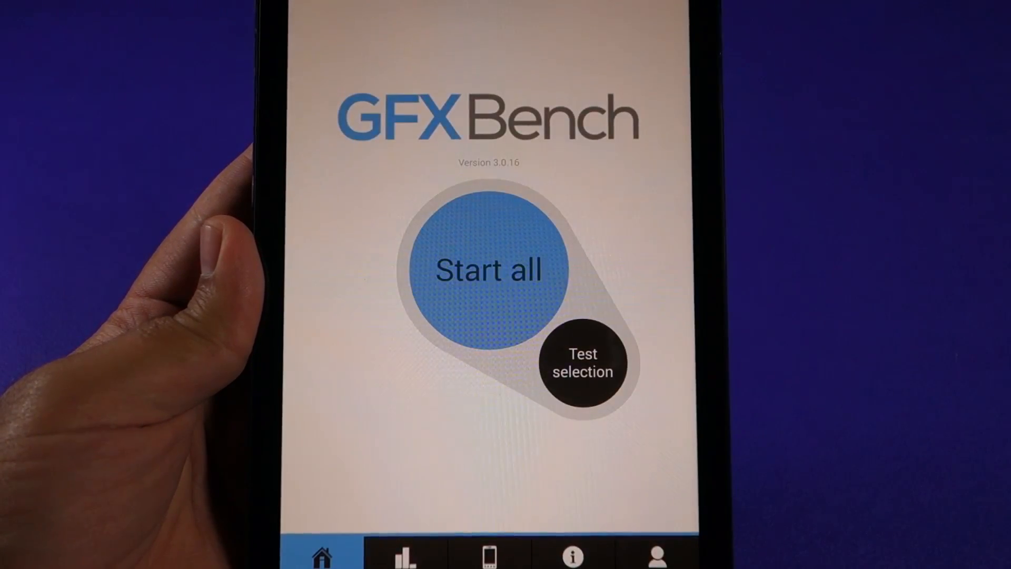
- Page the Compare rankings through Manhattan Offscreen, T-Rex, T-Rex Offscreen and ALU Offscreen
left_click(404, 556)
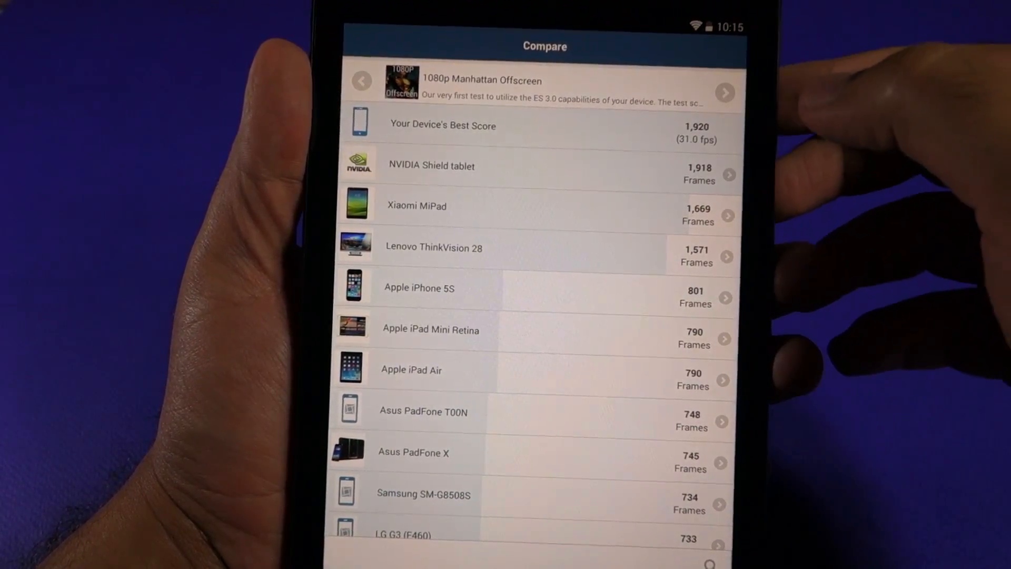
left_click(725, 93)
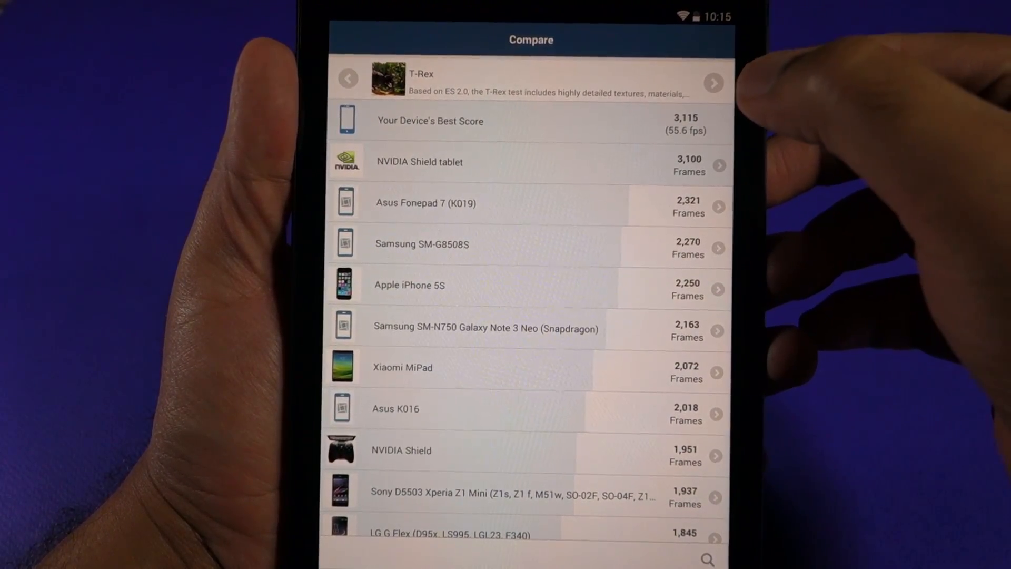
left_click(713, 82)
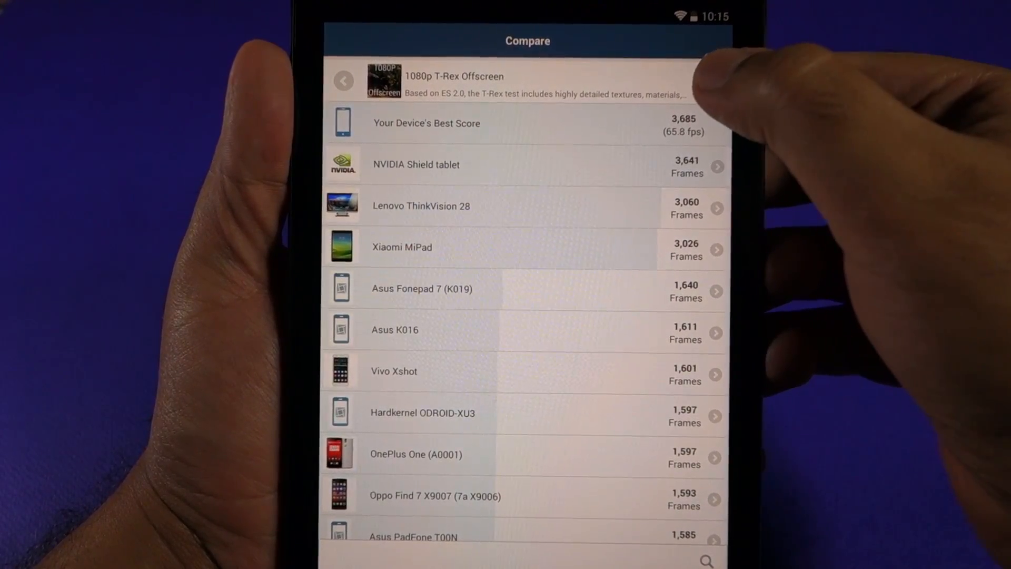
left_click(709, 82)
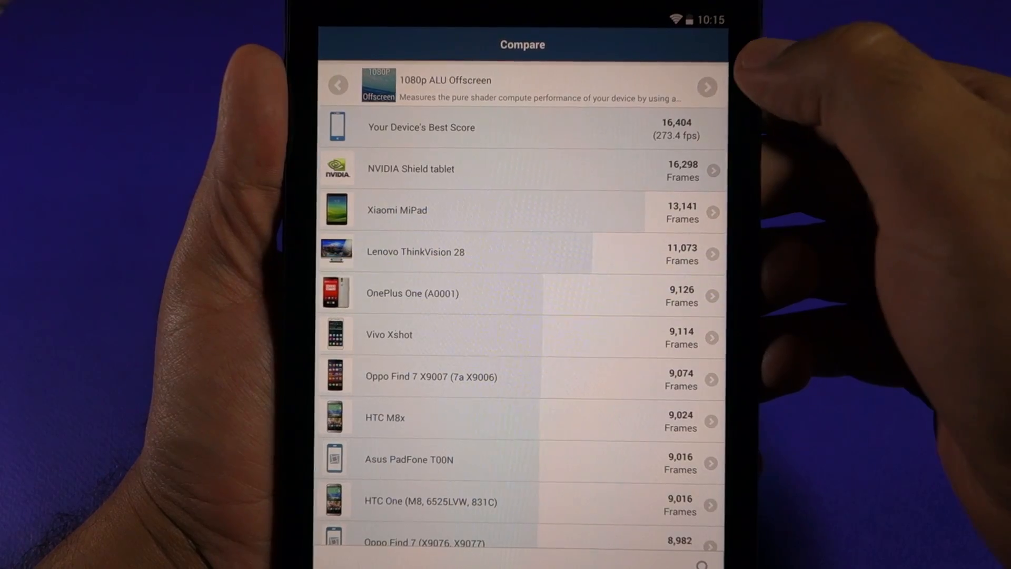
- Page through Alpha Blending, Fill and their 1080p Offscreen comparisons, then show the Best results list
left_click(708, 86)
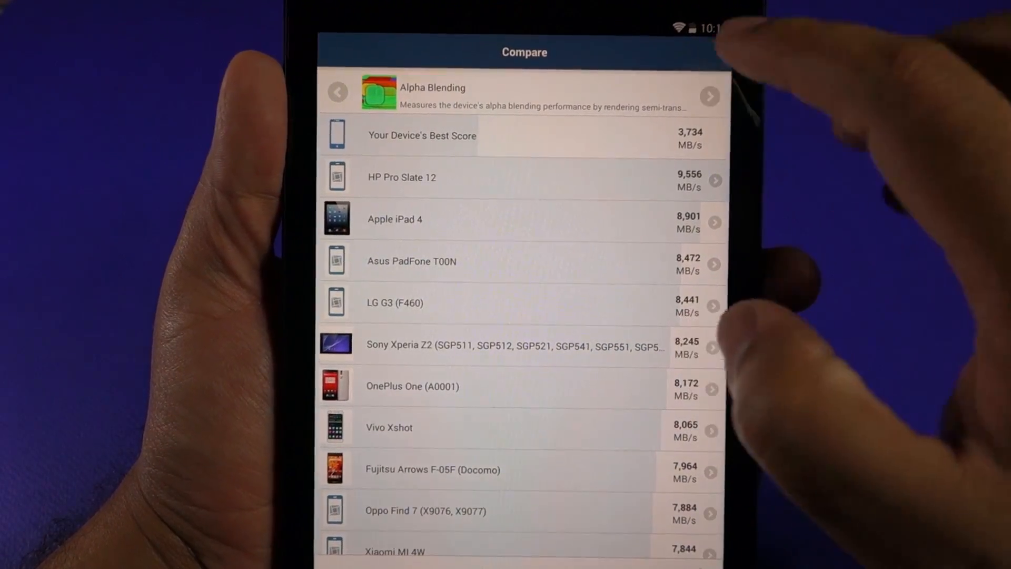
left_click(710, 96)
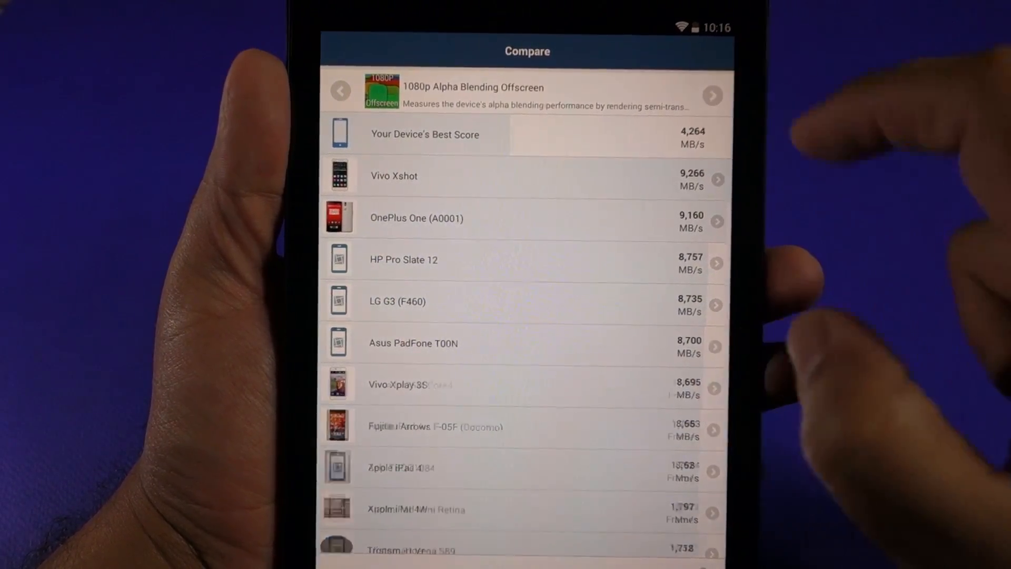
left_click(713, 95)
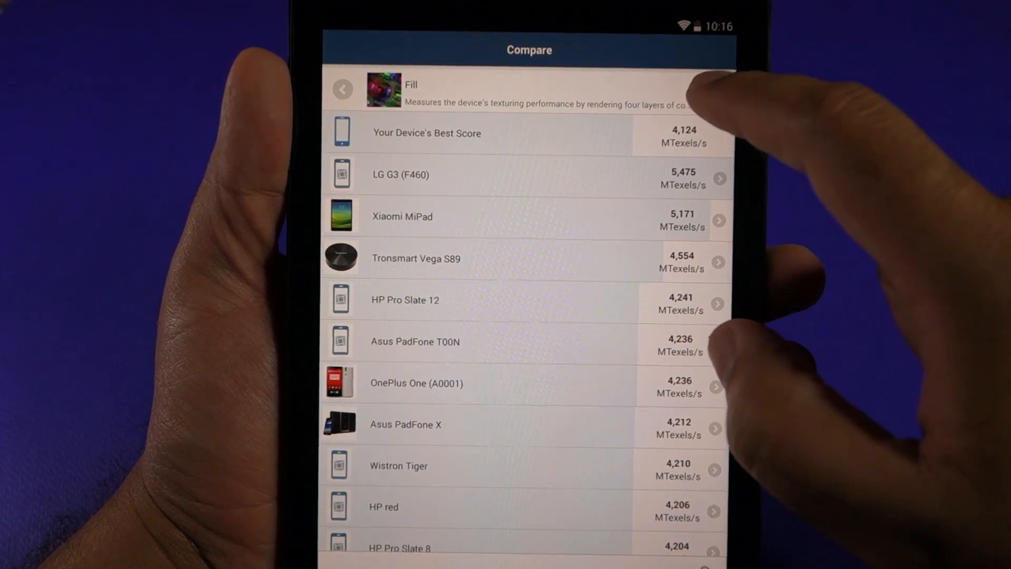
left_click(714, 90)
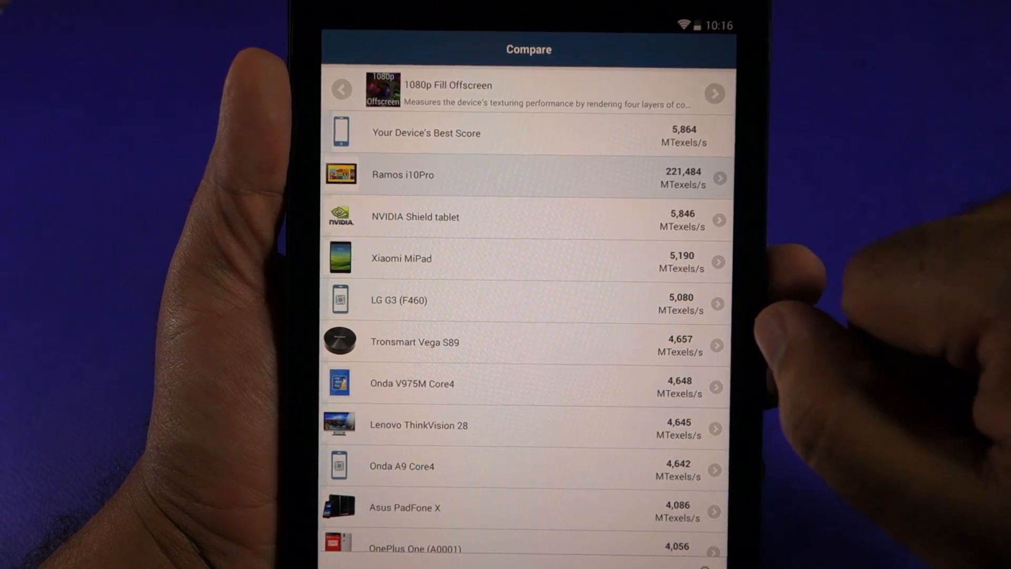
left_click(714, 93)
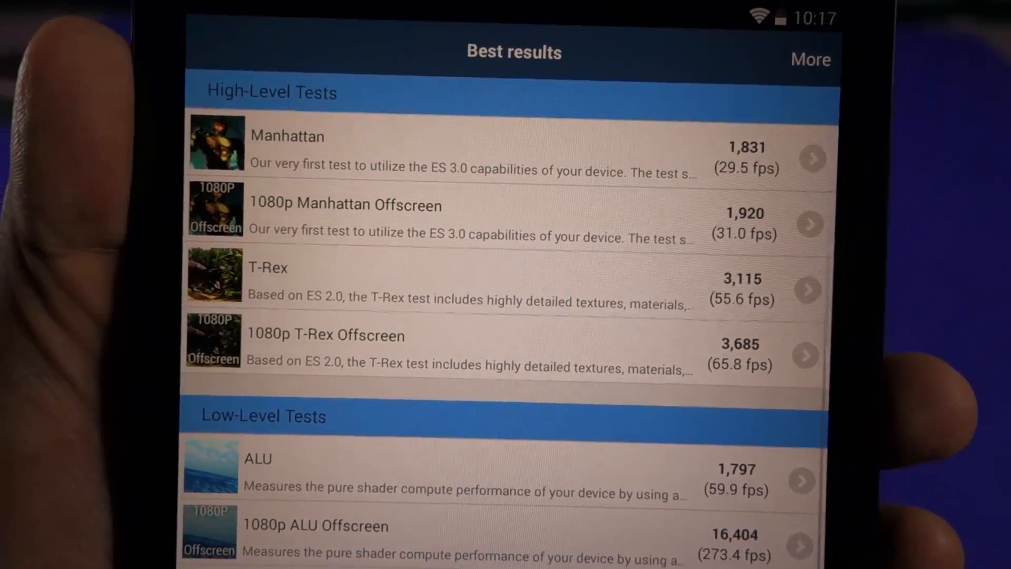
- Scroll the Best results list down to the low-level tests
scroll("down", 3)
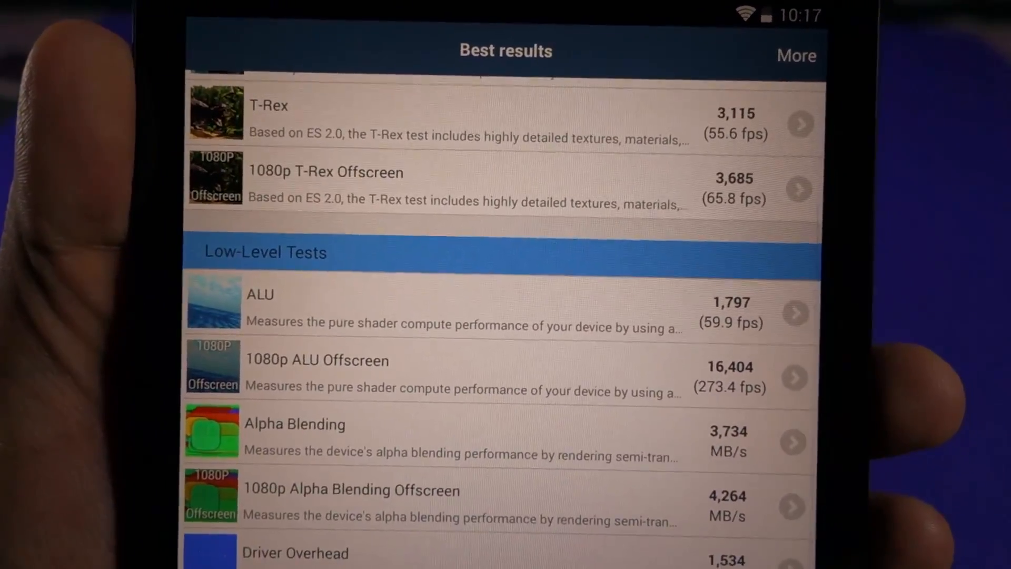
scroll("down", 3)
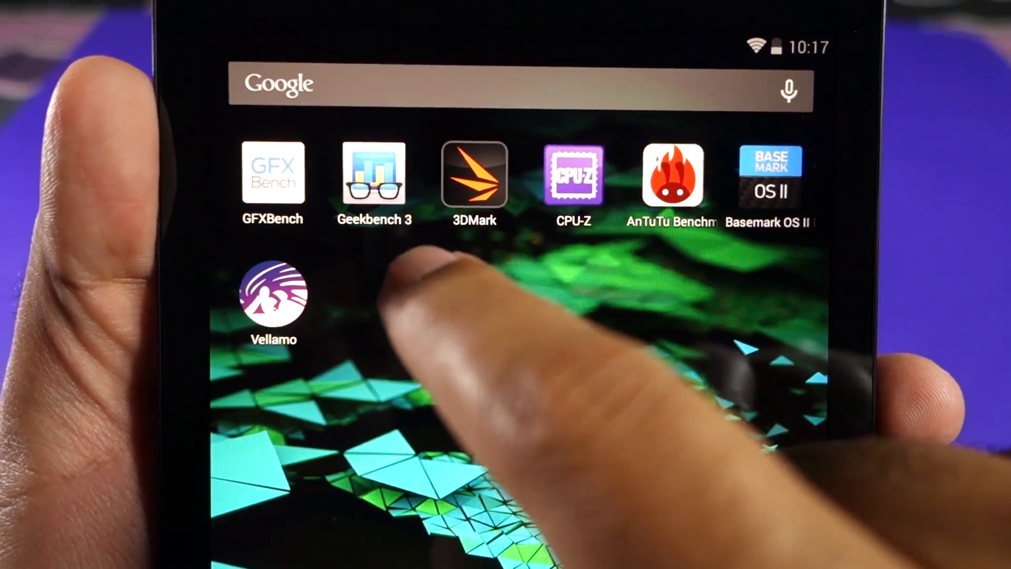
- Launch 3DMark and review the Ice Storm Unlimited 30551 score details and device comparisons
left_click(474, 174)
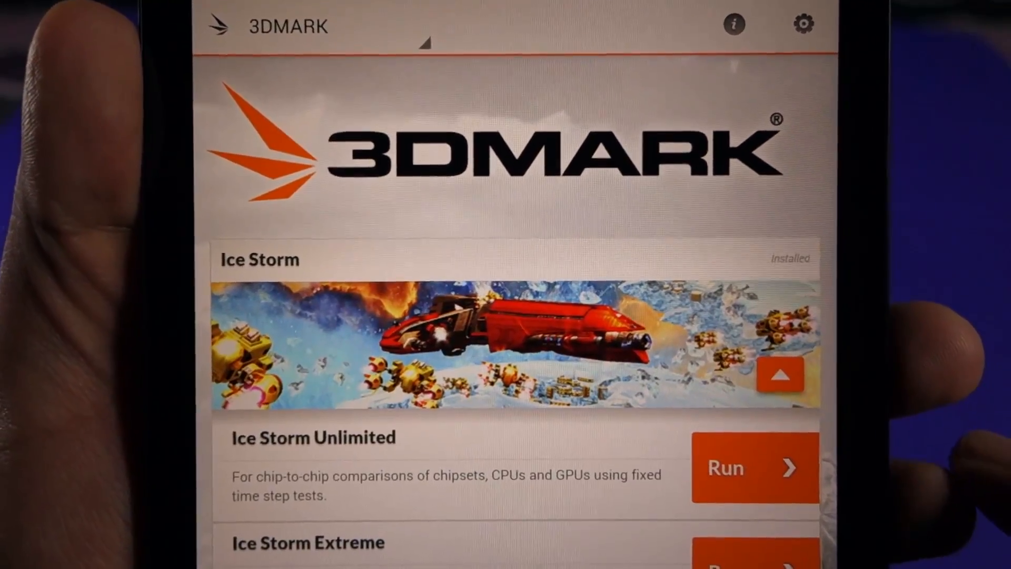
scroll("down", 3)
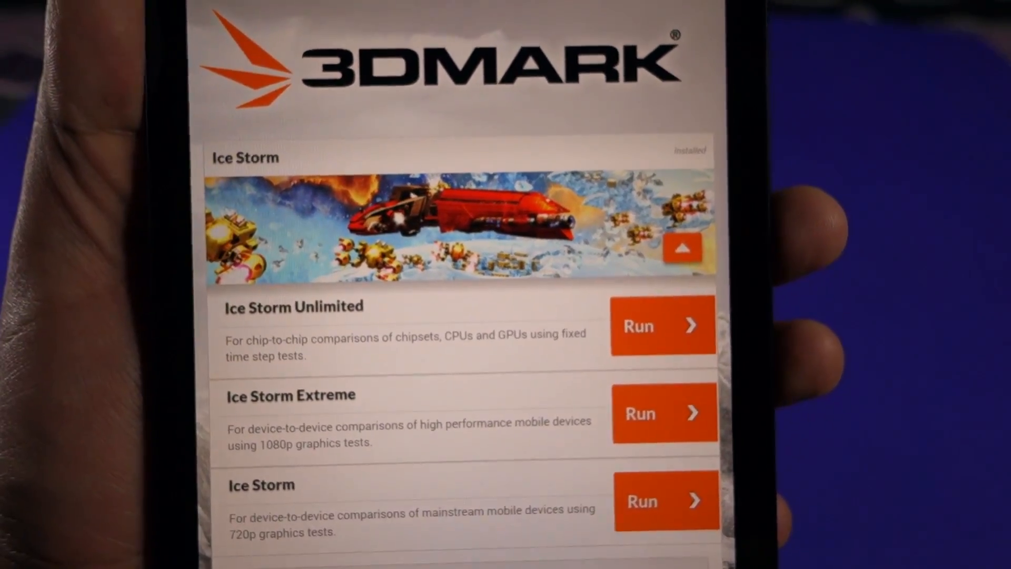
scroll("down", 3)
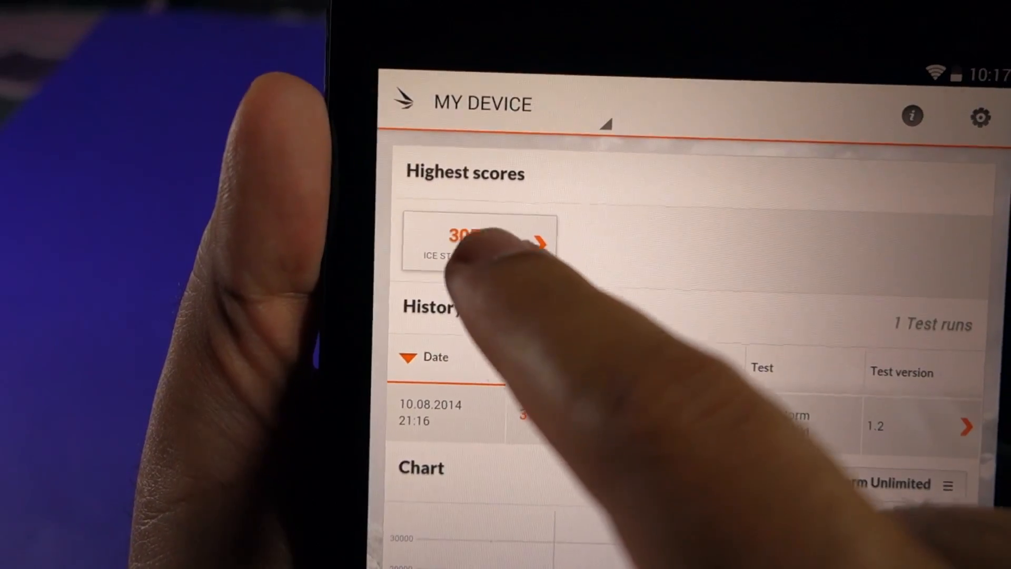
left_click(478, 242)
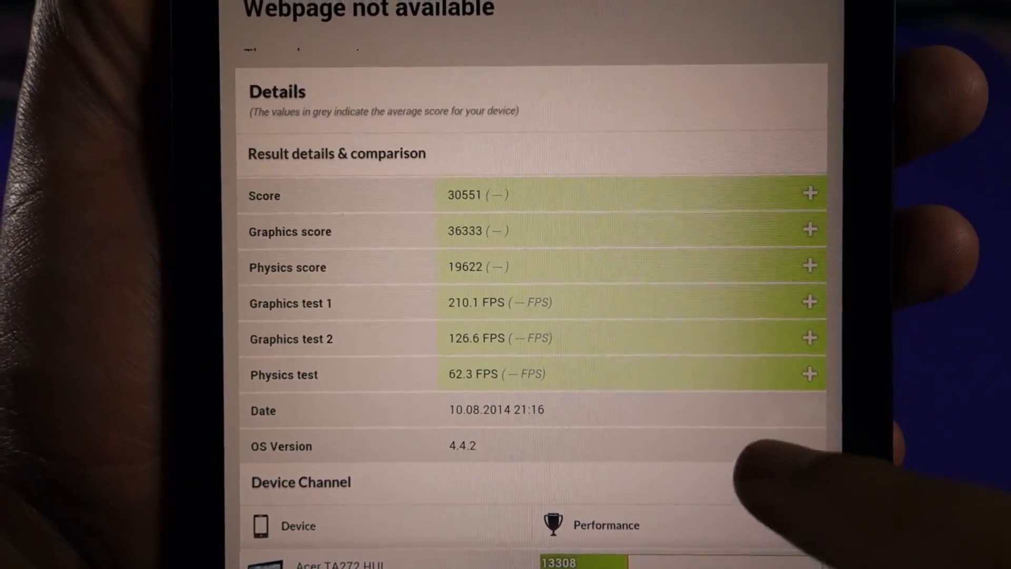
scroll("down", 3)
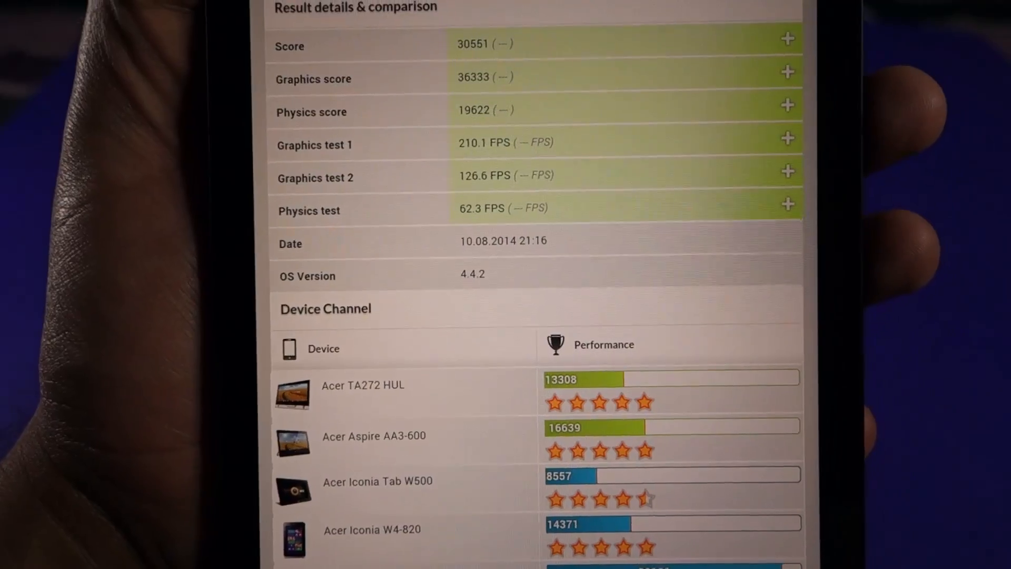
scroll("down", 3)
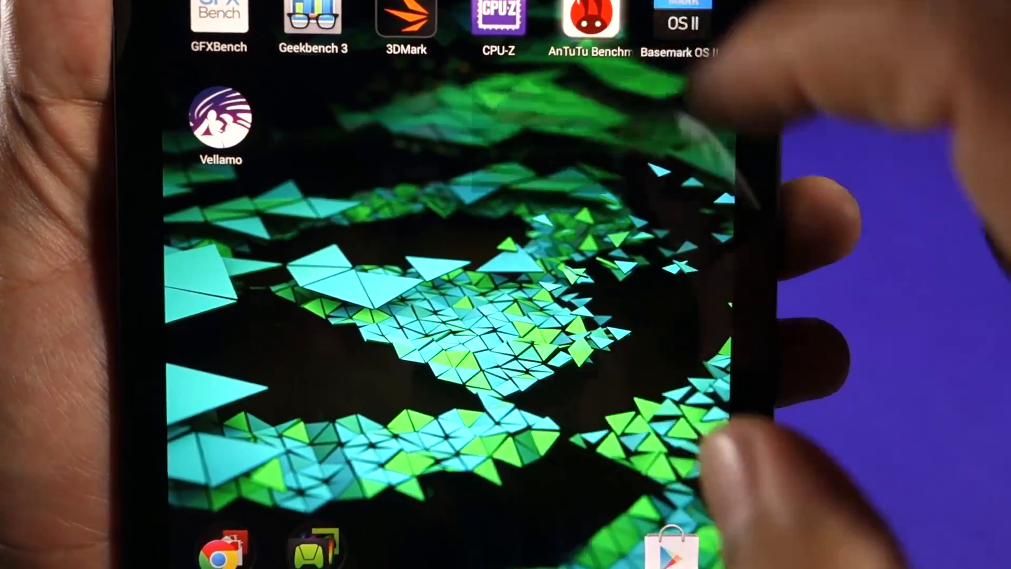
- Launch AnTuTu and review the 42369 score breakdown and the device ranking as a bar chart
left_click(591, 16)
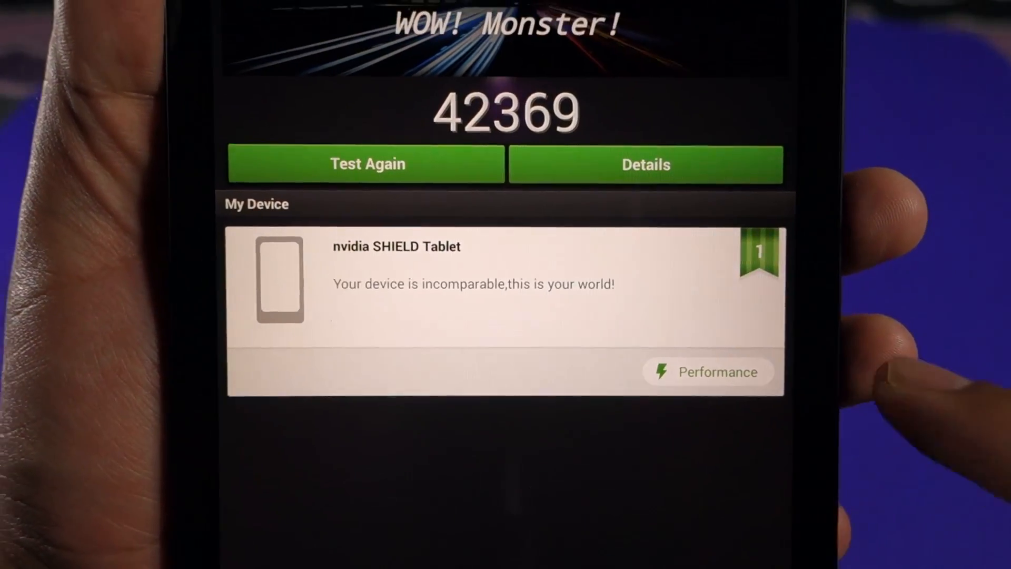
left_click(646, 164)
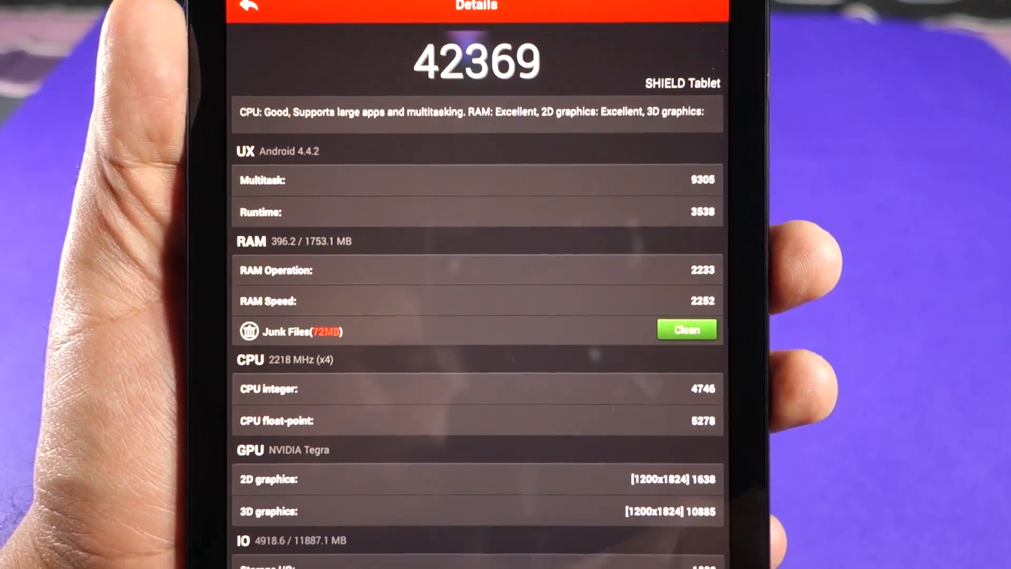
left_click(249, 6)
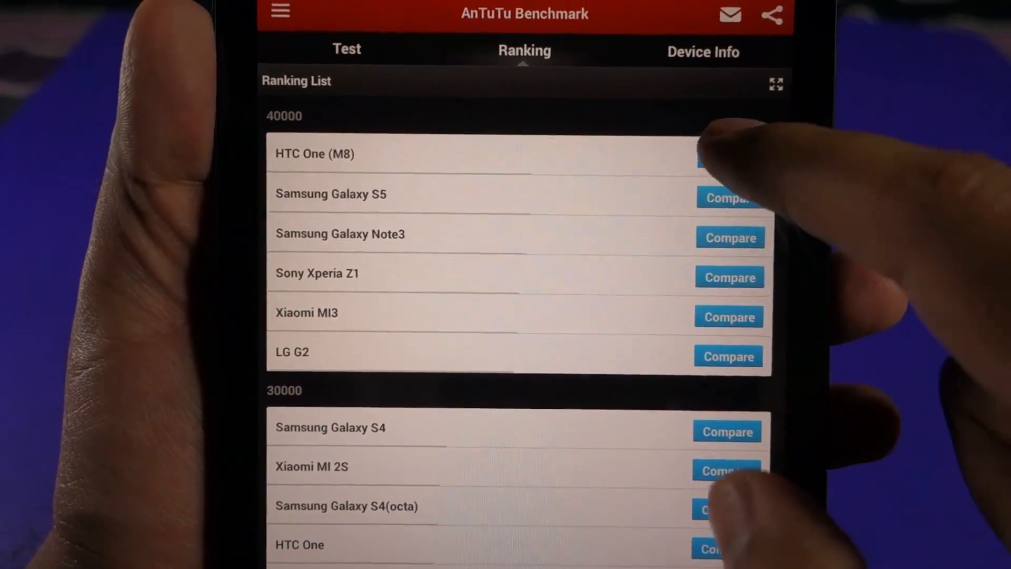
left_click(730, 158)
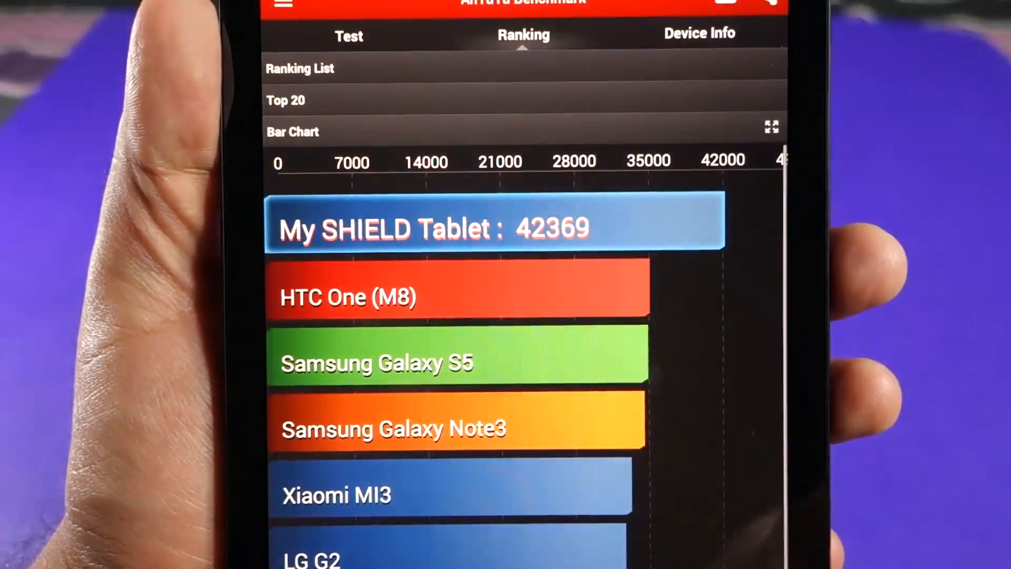
scroll("down", 3)
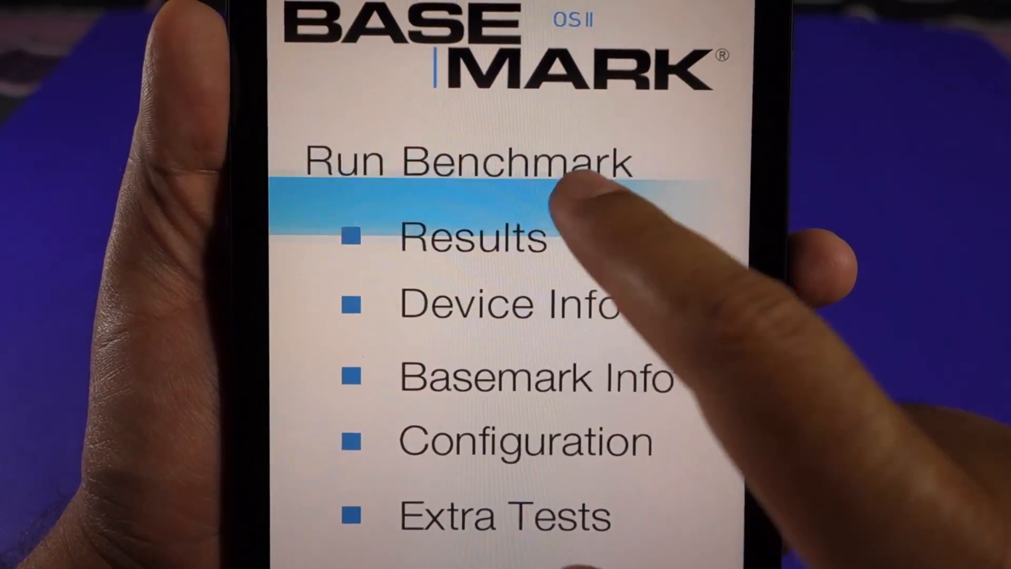
- Leave the Basemark OS II menu for Vellamo's welcome page with Browser scores 2652 and 4924
left_click(470, 237)
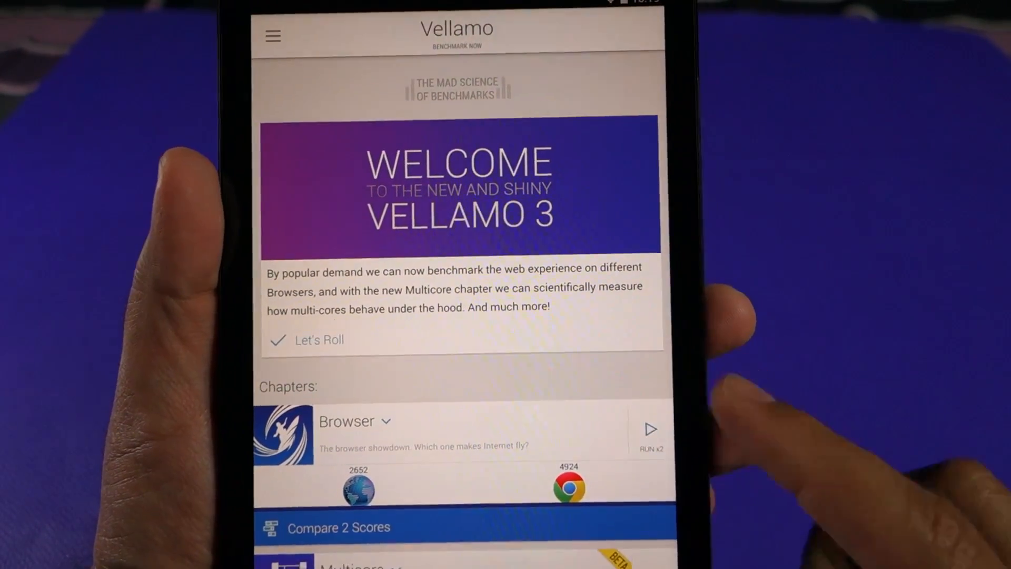
- Review the Browser, Multicore and Metal scores and the Metal 1755 ranking, then back out to the quit prompt
scroll("down", 3)
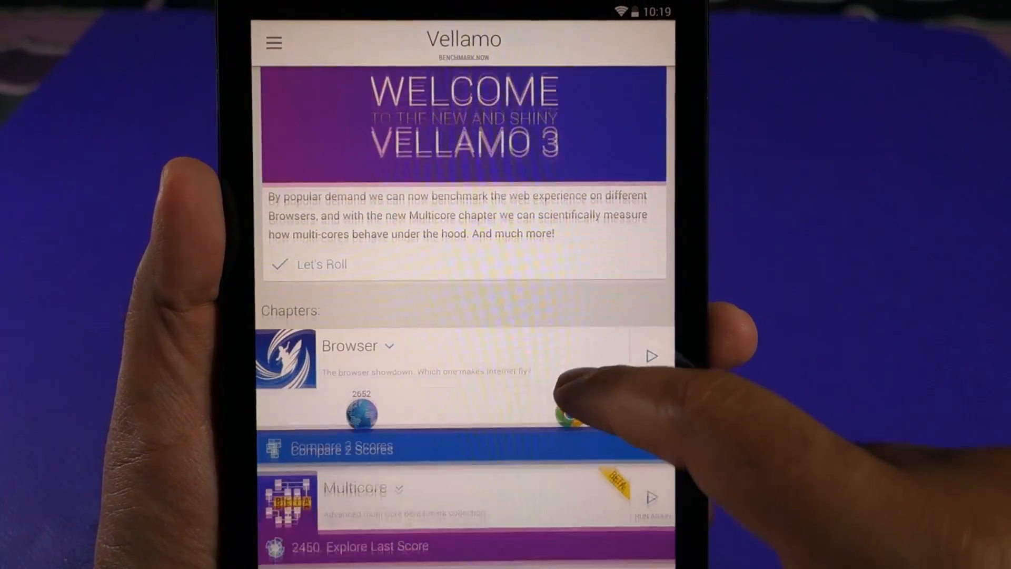
scroll("down", 3)
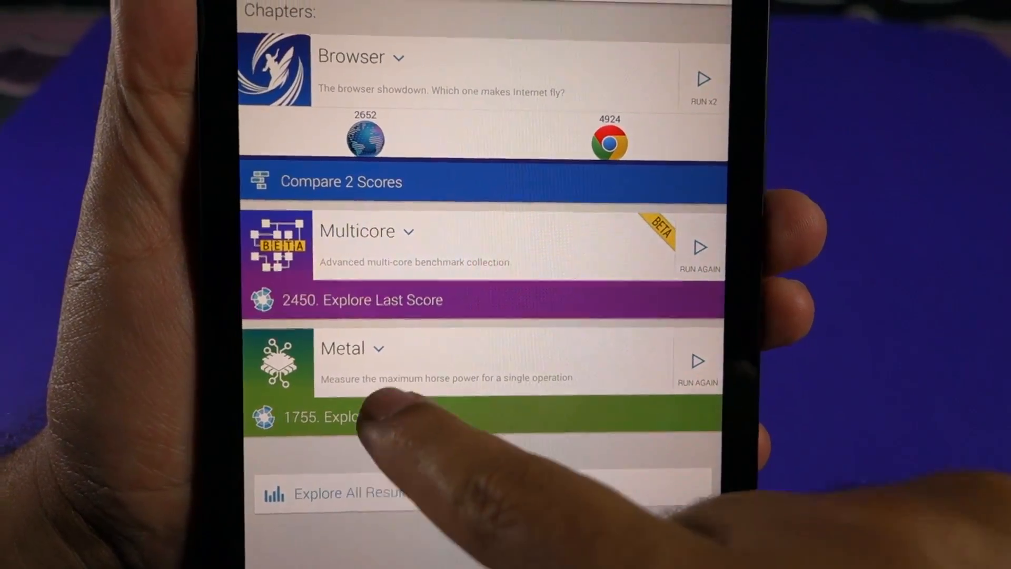
scroll("down", 3)
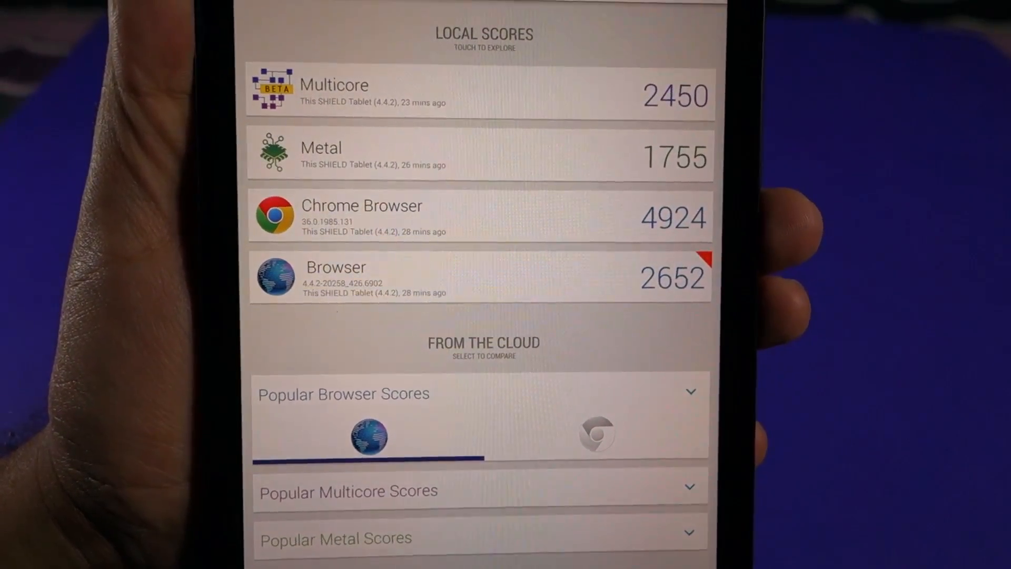
left_click(480, 94)
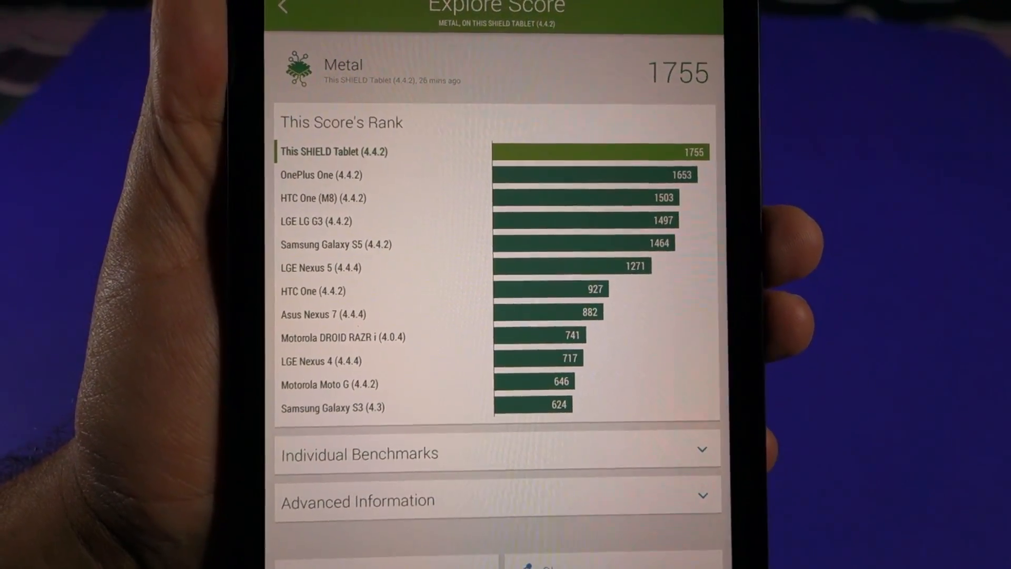
left_click(282, 8)
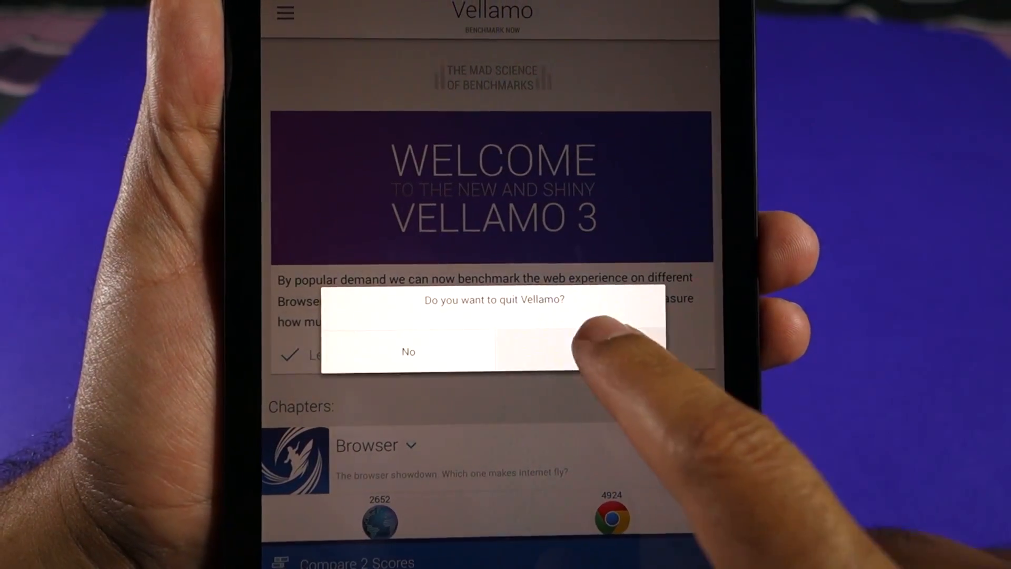
- Confirm quitting Vellamo and launch Geekbench 3's benchmark results
left_click(580, 335)
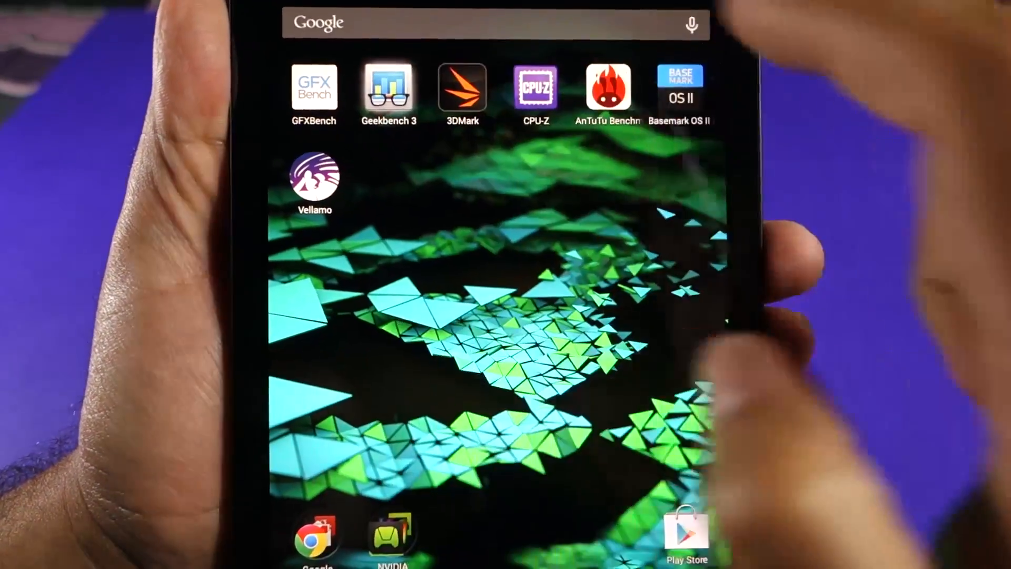
left_click(389, 89)
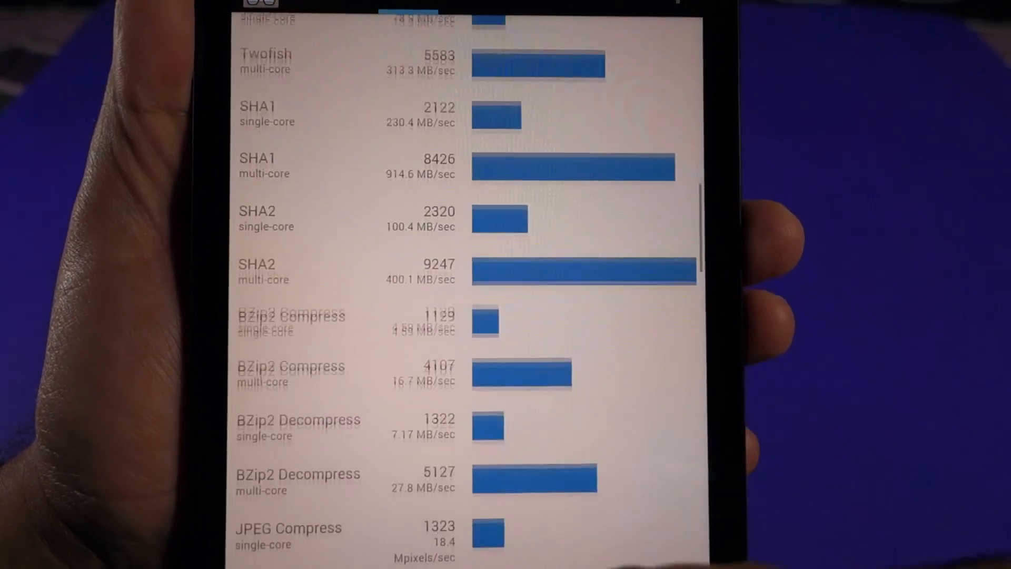
- Scroll the Geekbench 3 results to the Memory scores (1197 / 1350) and SHIELD Tablet system information
scroll("down", 3)
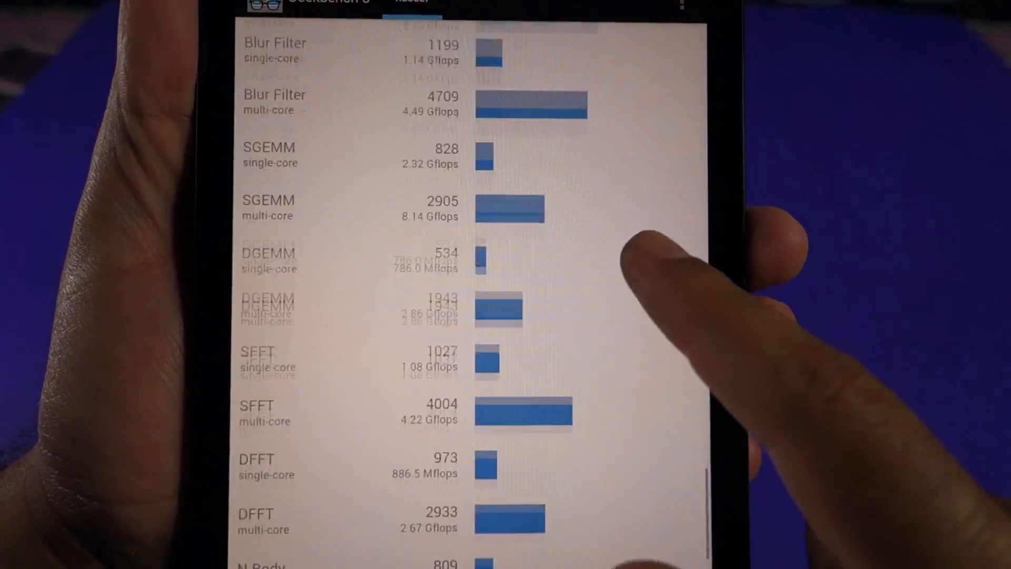
scroll("down", 3)
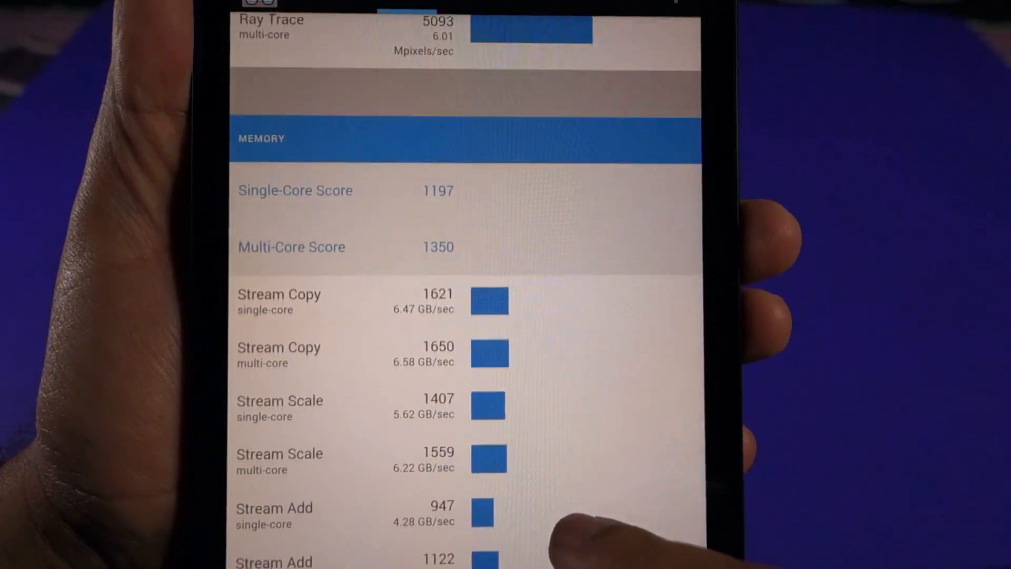
scroll("down", 3)
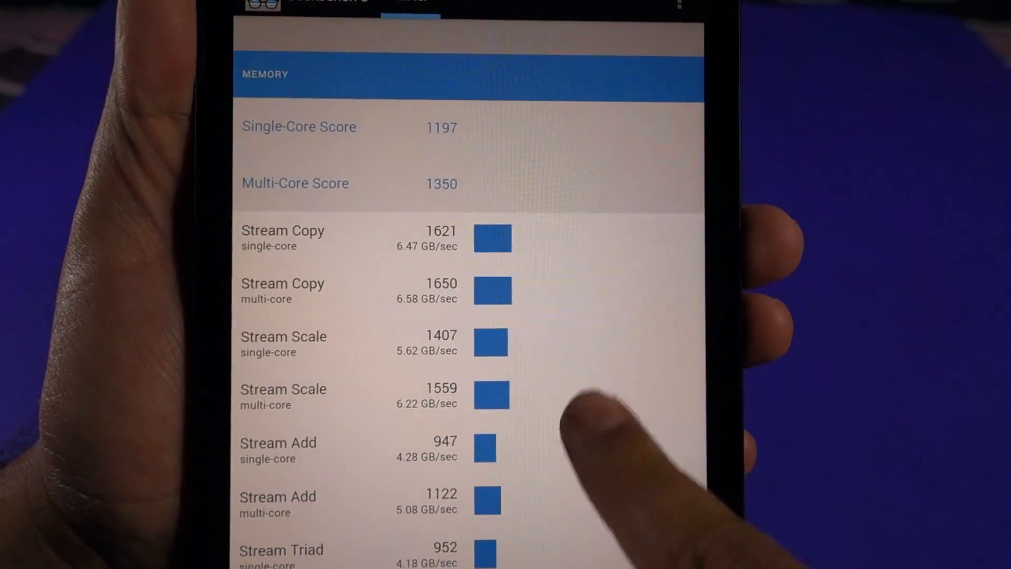
scroll("down", 3)
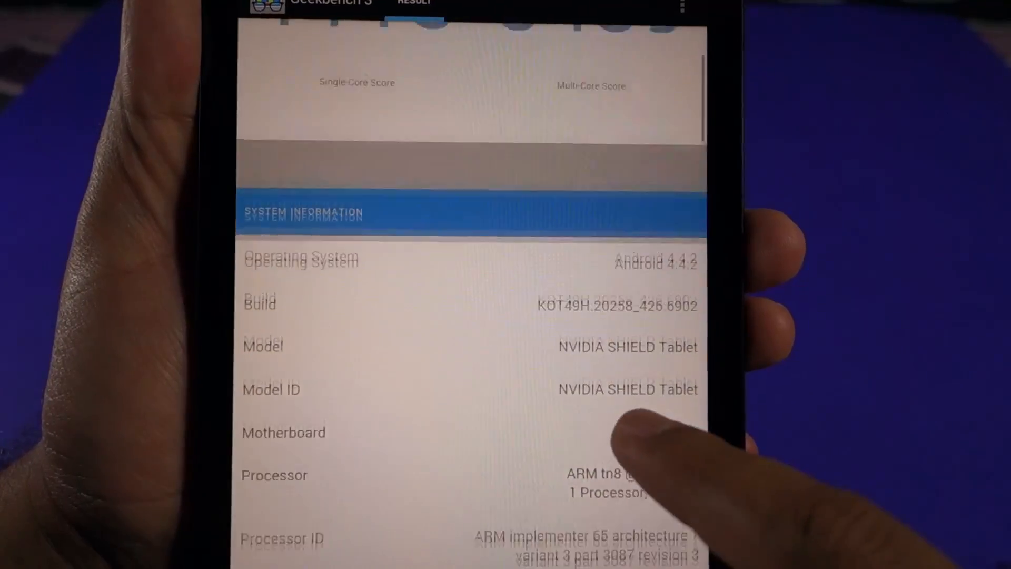